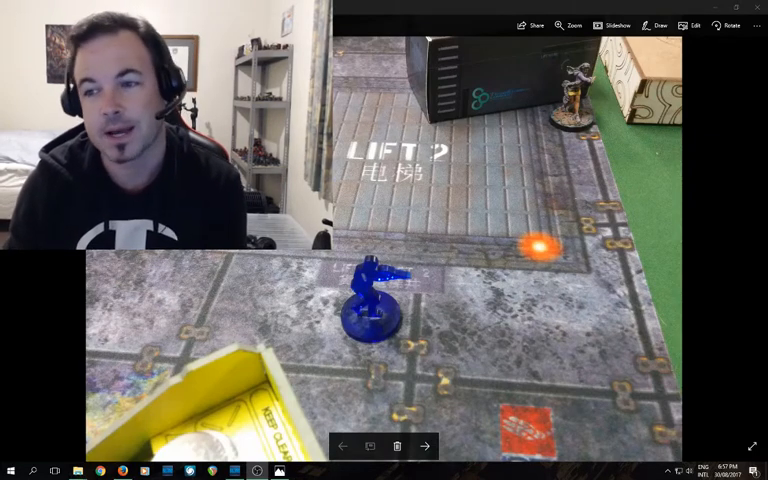
pyautogui.moveTo(411, 411)
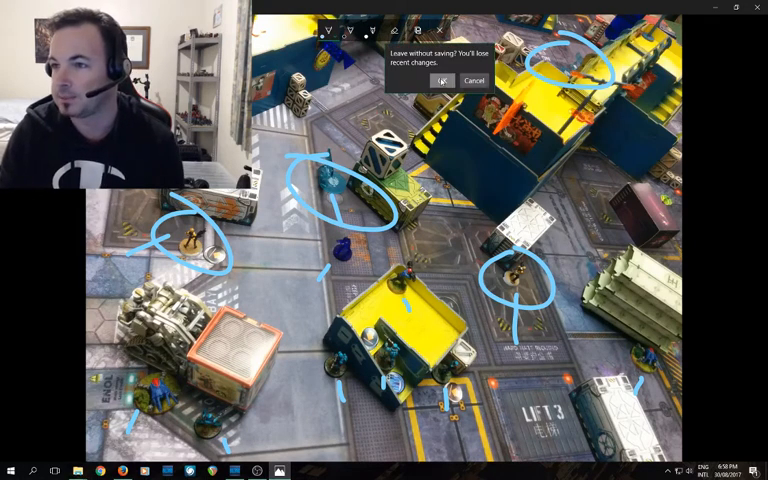
# Discard the previous ink markup and start inking on the yellow-walled building photo
pyautogui.click(443, 80)
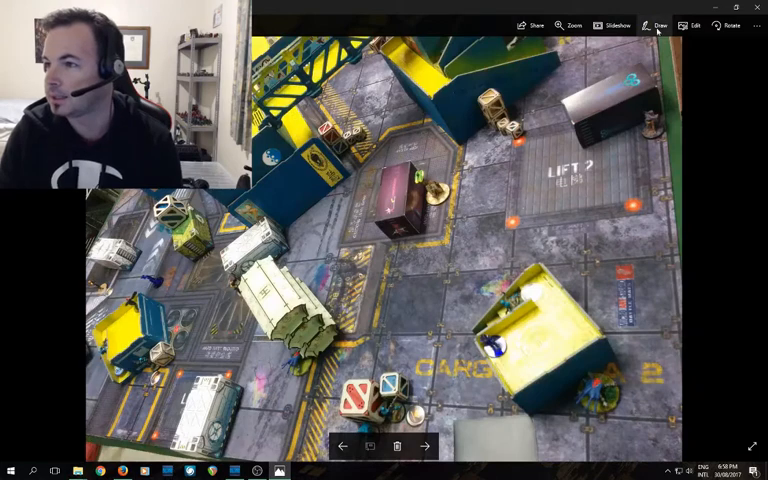
pyautogui.click(657, 25)
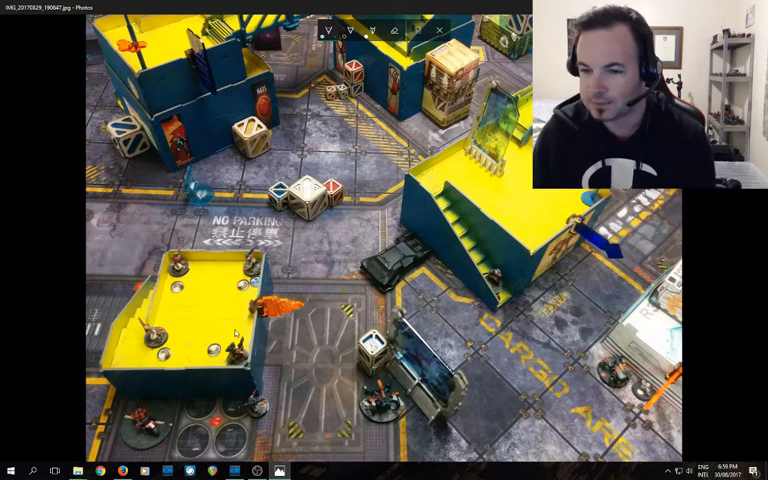
pyautogui.moveTo(282, 390)
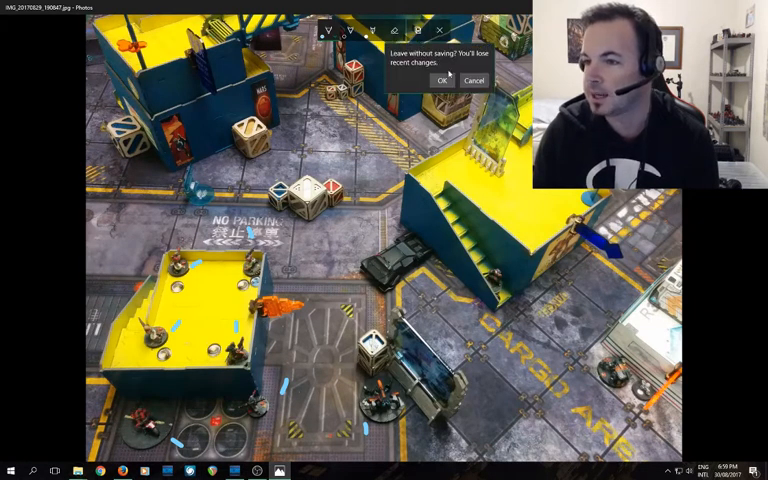
# Discard the blue dashes, then finish inking the vehicle circle on the blue-wall photo
pyautogui.click(443, 81)
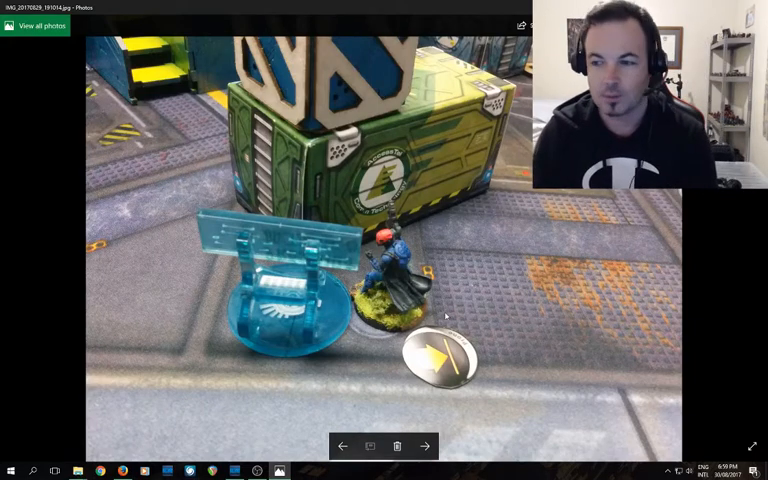
pyautogui.moveTo(470, 357)
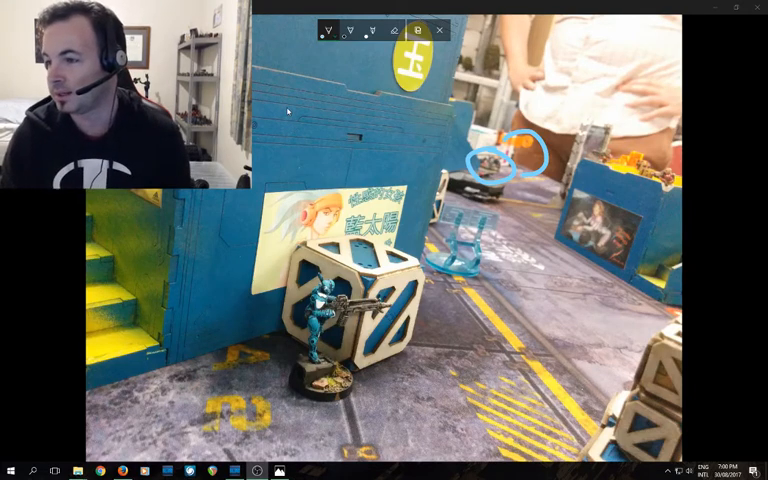
pyautogui.click(440, 31)
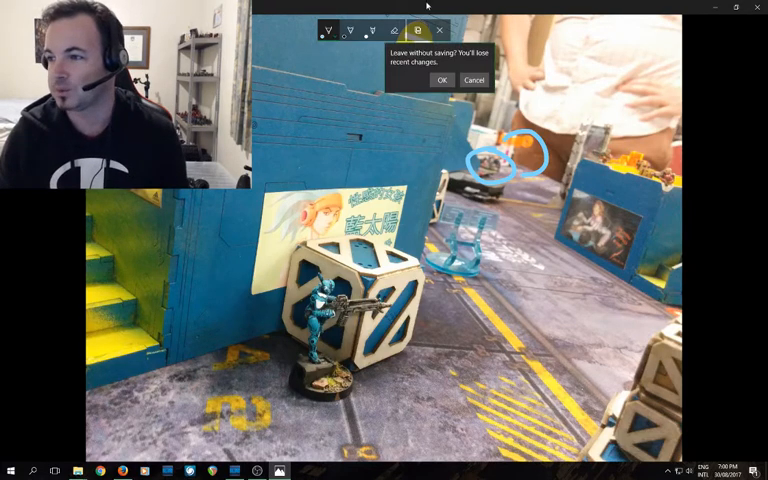
# Drop the vehicle circle, then ink a blue circle and arrow toward the distant crates
pyautogui.click(441, 80)
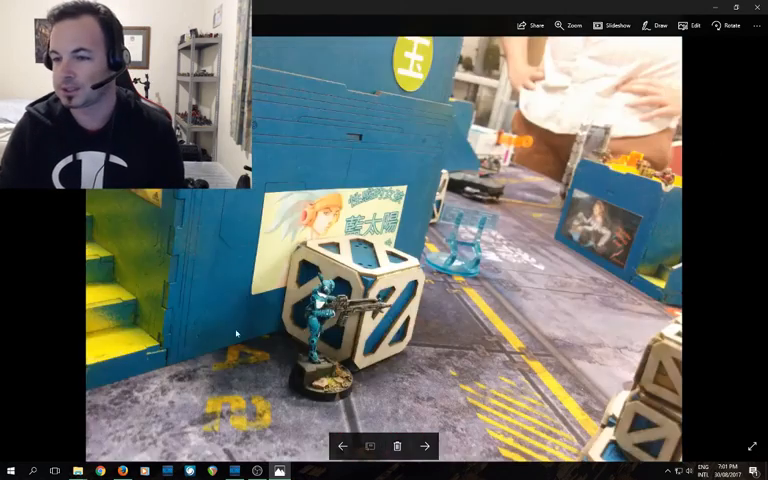
pyautogui.click(662, 25)
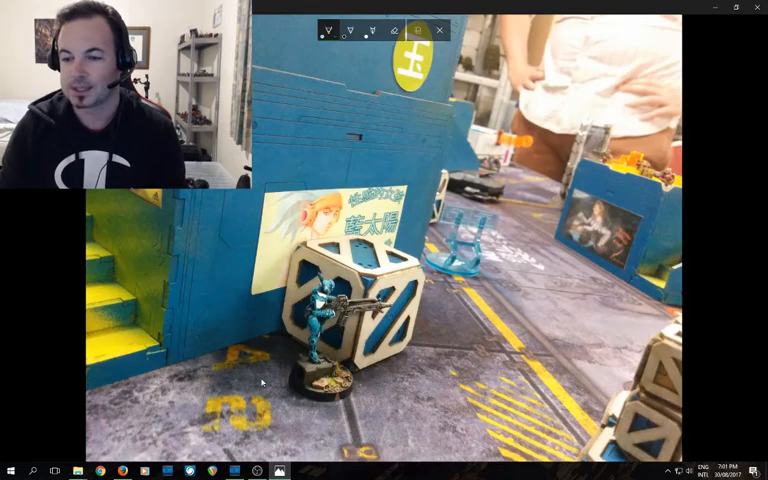
pyautogui.moveTo(110, 240); pyautogui.dragTo(185, 410)
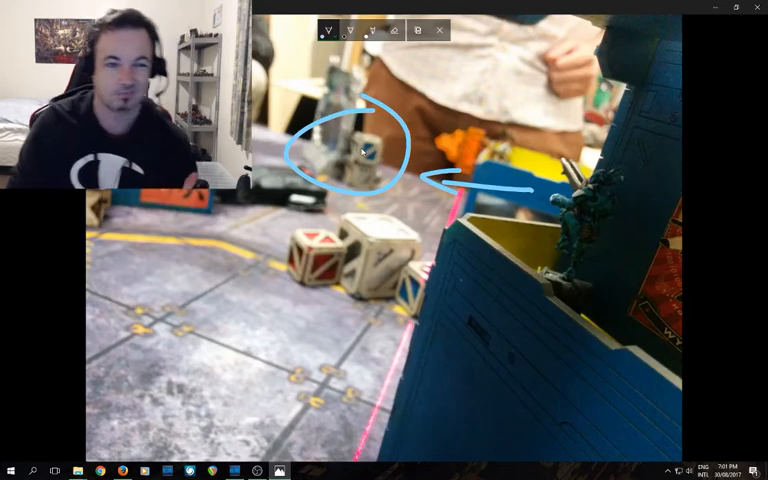
pyautogui.click(439, 29)
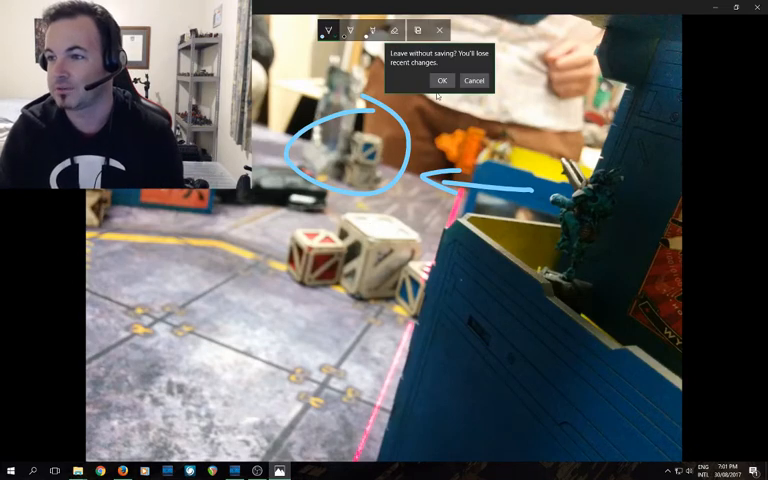
# Drop the crate markup and add blue strokes around the figure by the building
pyautogui.click(442, 81)
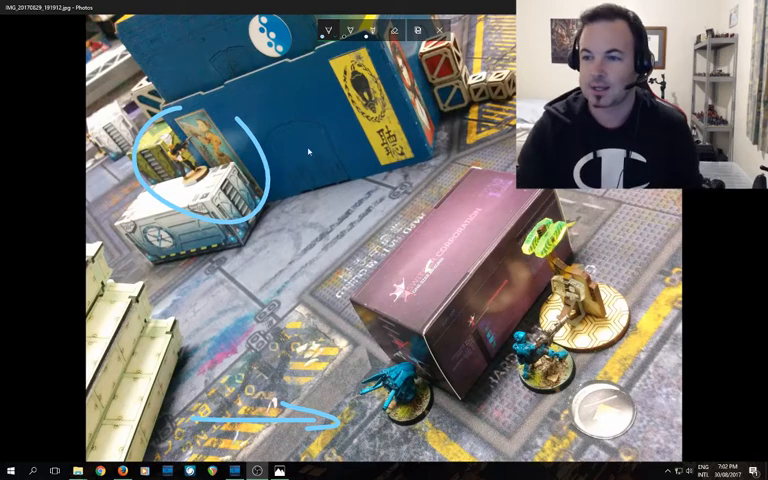
pyautogui.moveTo(310, 195); pyautogui.dragTo(580, 190)
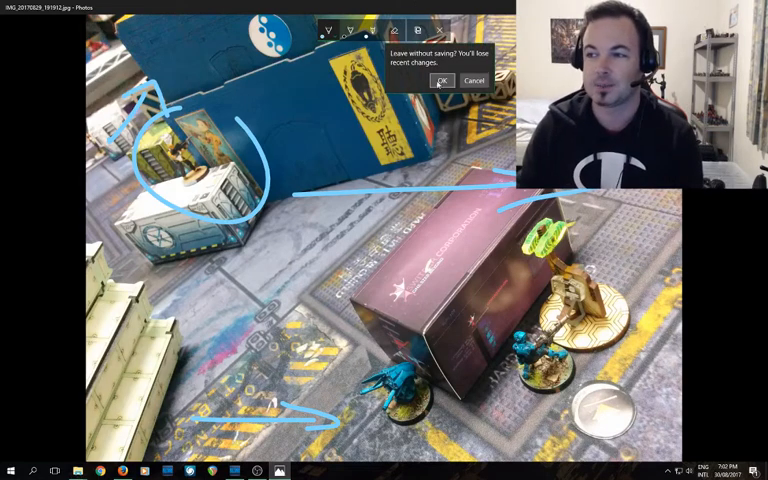
# Discard the unsaved ink and sketch a blue movement arrow across the table photo
pyautogui.click(442, 80)
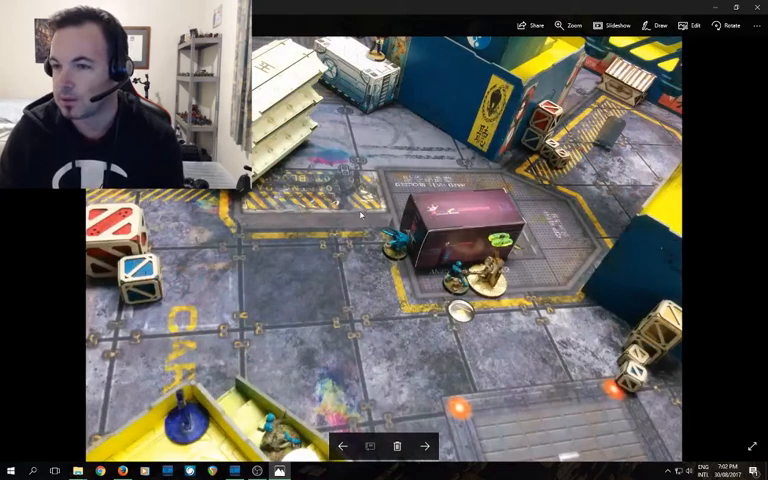
pyautogui.click(659, 25)
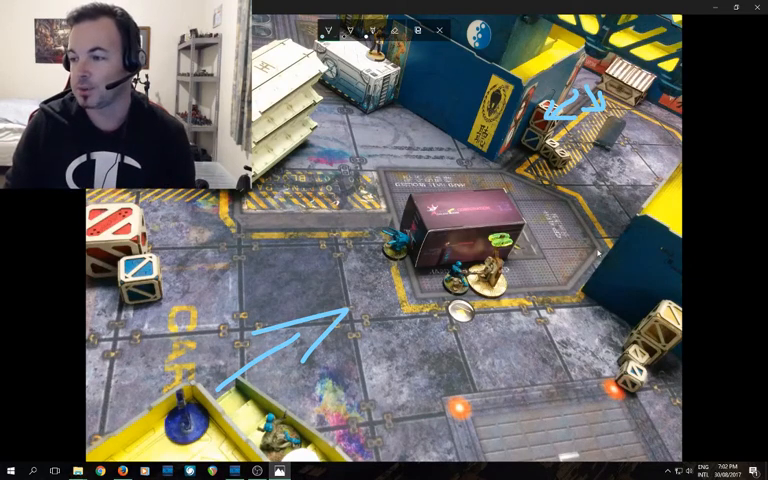
pyautogui.moveTo(600, 205); pyautogui.dragTo(540, 255)
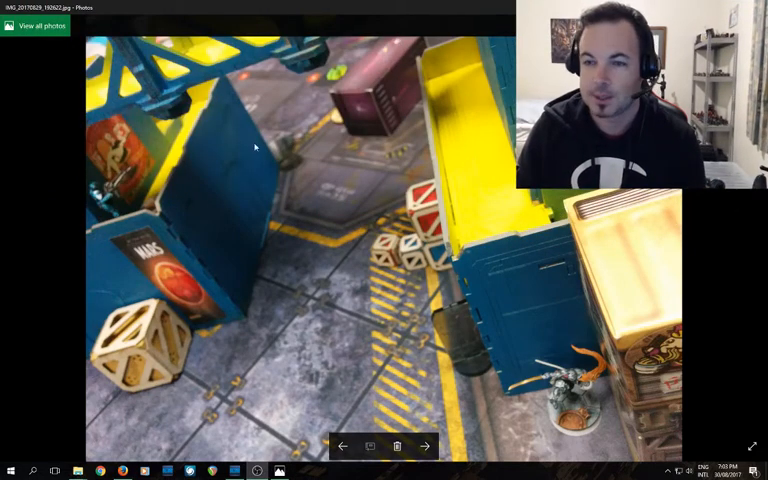
pyautogui.moveTo(377, 372)
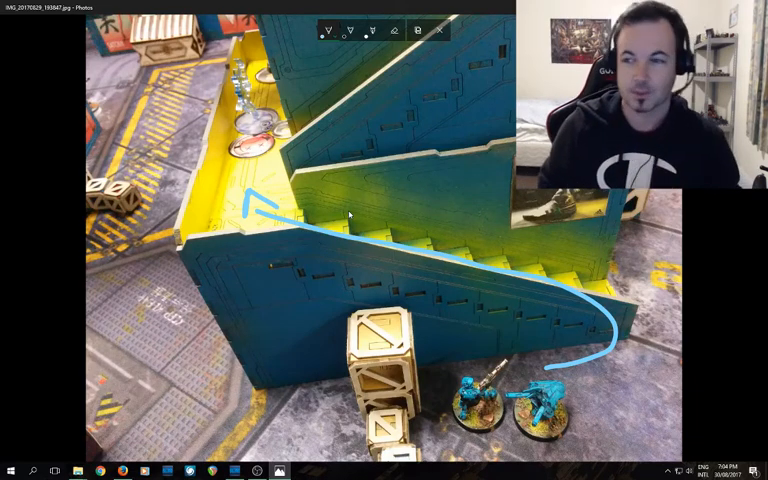
# Exit drawing after inking the curved blue arrow up the staircase
pyautogui.click(441, 31)
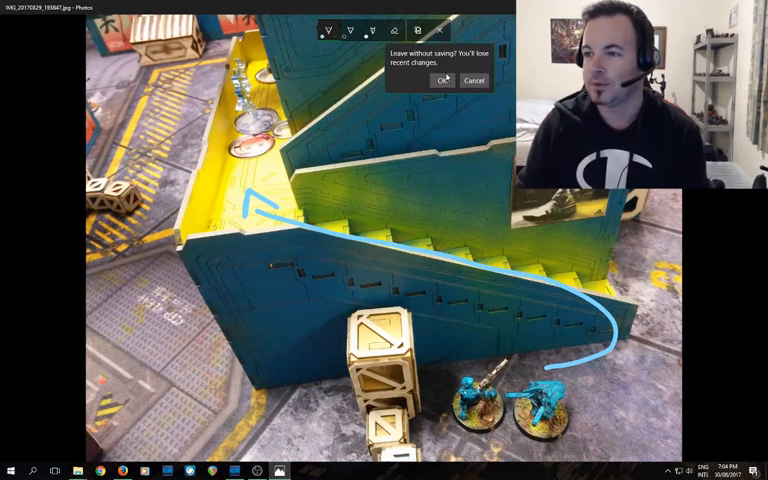
# Discard the unsaved staircase arrow before marking the crate photo with an X
pyautogui.click(446, 80)
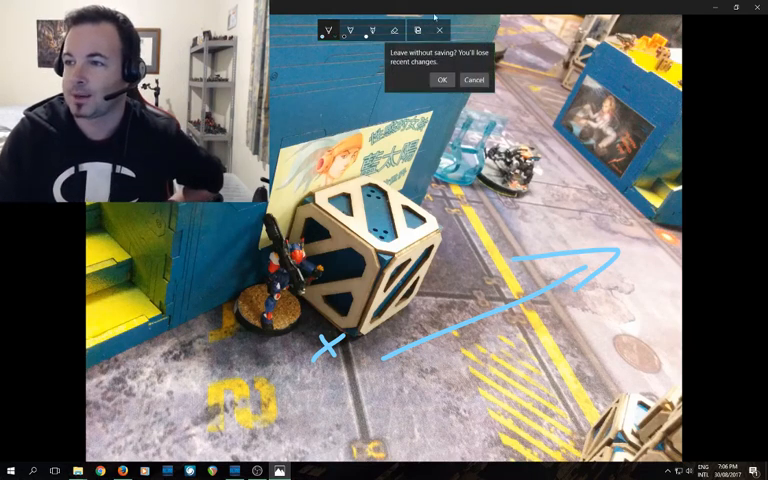
# Discard the blue X and arrow, then the ink line and circle
pyautogui.click(441, 80)
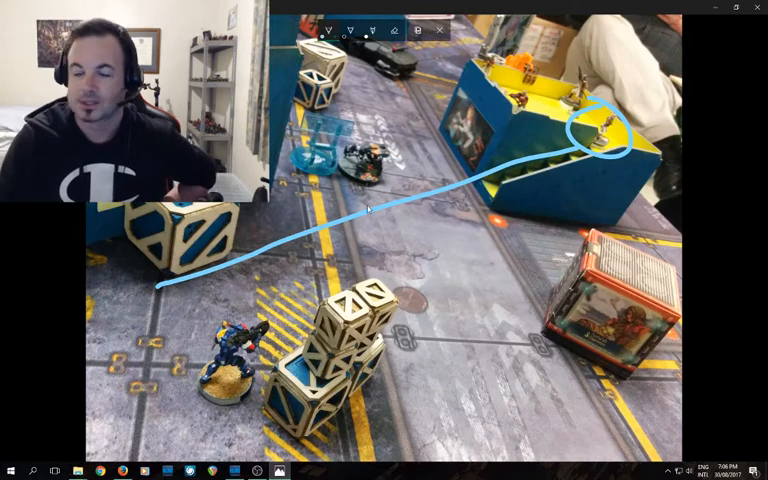
pyautogui.click(439, 30)
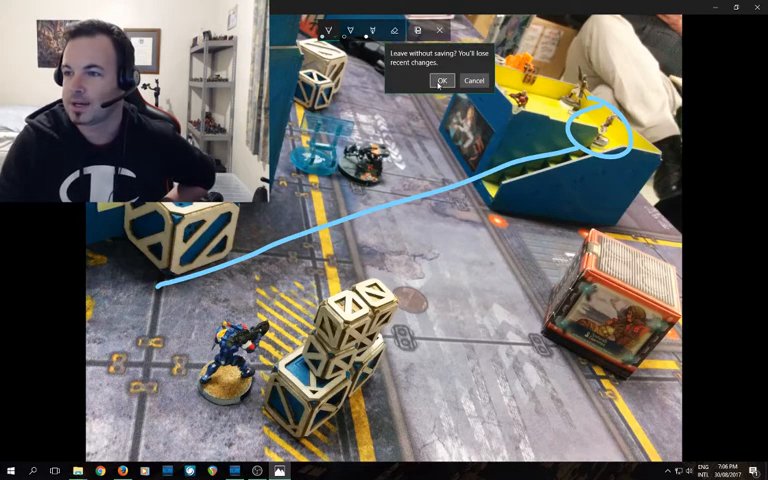
pyautogui.click(441, 81)
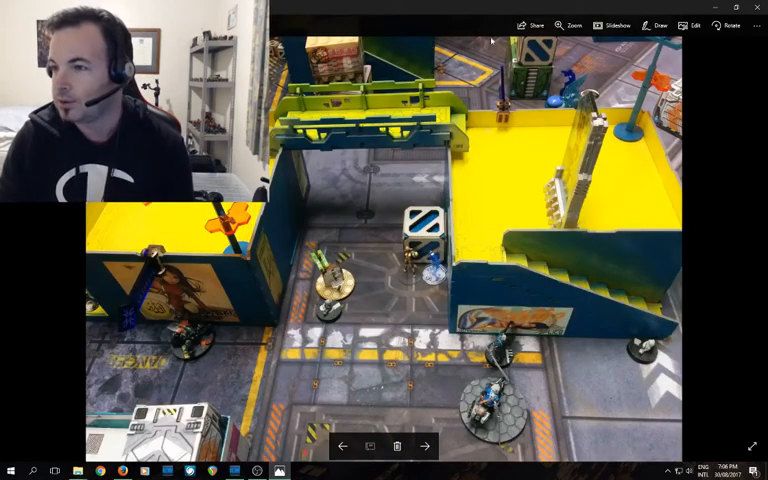
# Ink and discard an arrow, then mark the room photo and discard that too
pyautogui.click(658, 25)
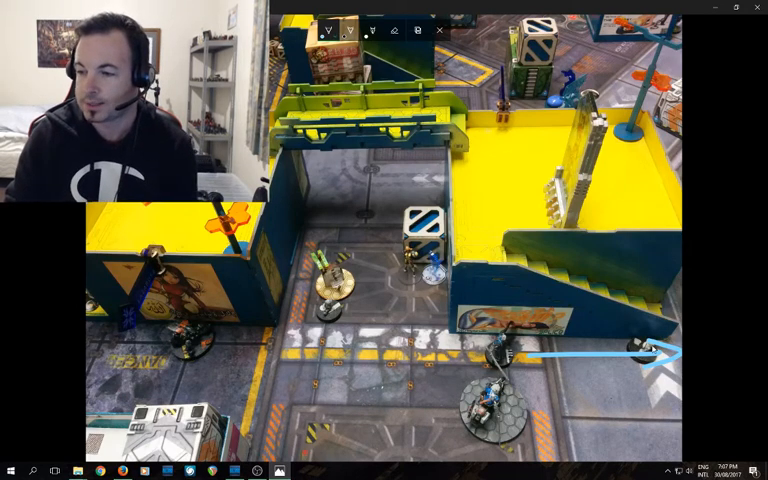
pyautogui.moveTo(481, 174)
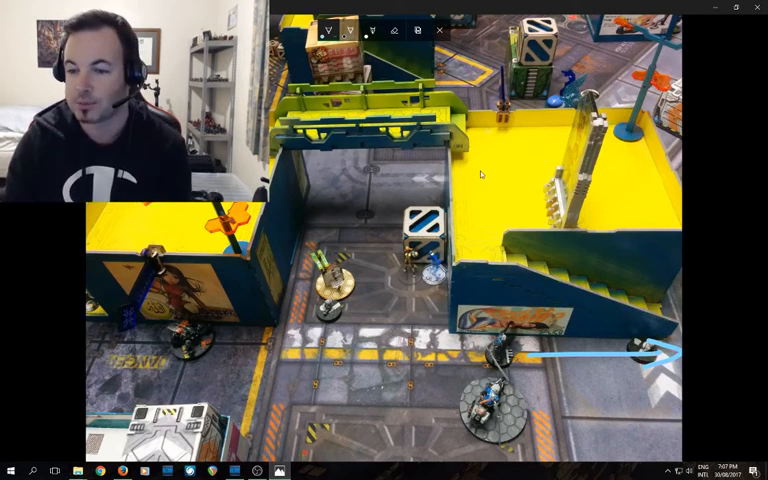
pyautogui.click(438, 30)
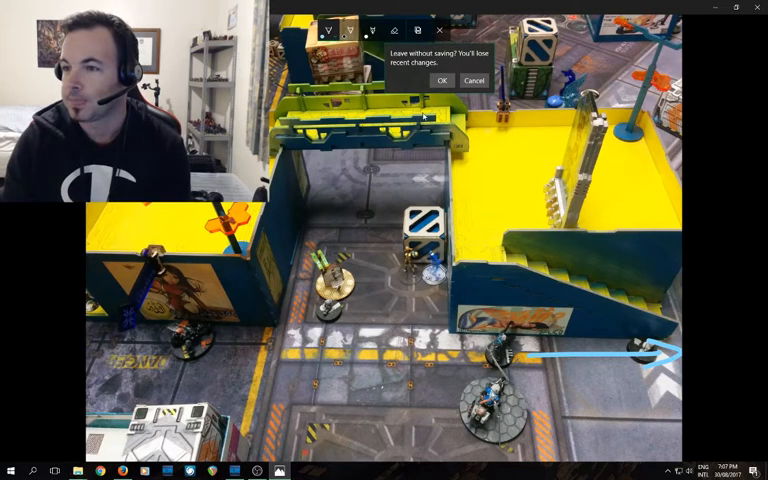
pyautogui.click(442, 81)
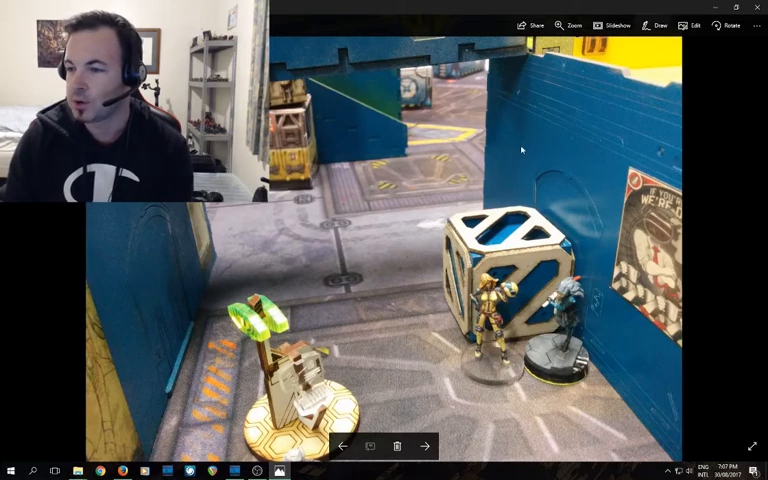
pyautogui.click(662, 25)
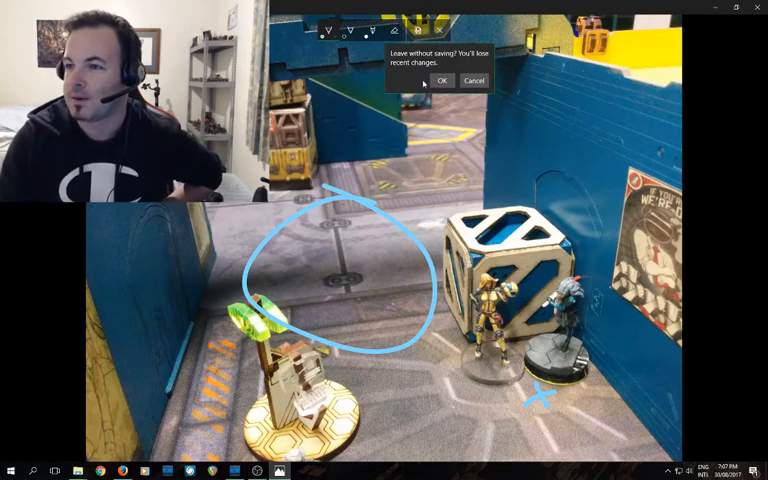
pyautogui.click(442, 81)
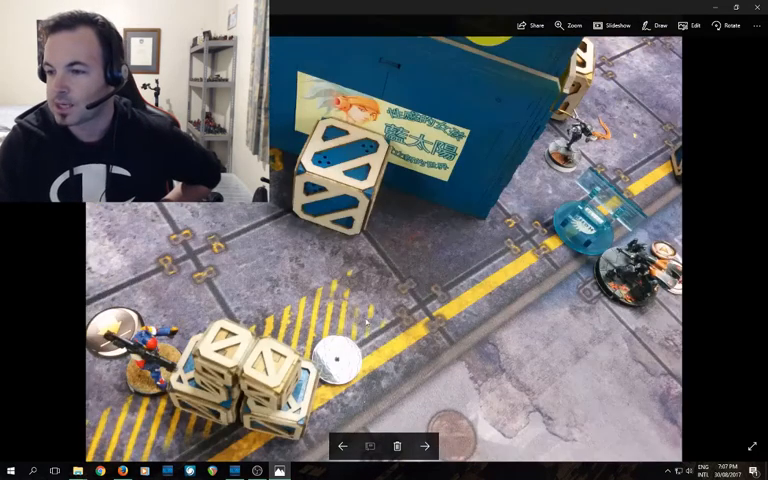
# Sketch a blue stroke near the translucent blue marker on the crates photo
pyautogui.click(656, 25)
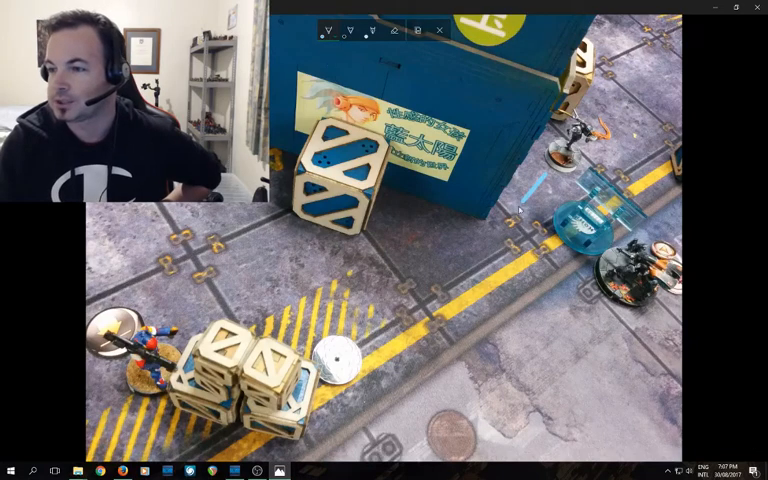
pyautogui.moveTo(525, 205); pyautogui.dragTo(405, 340)
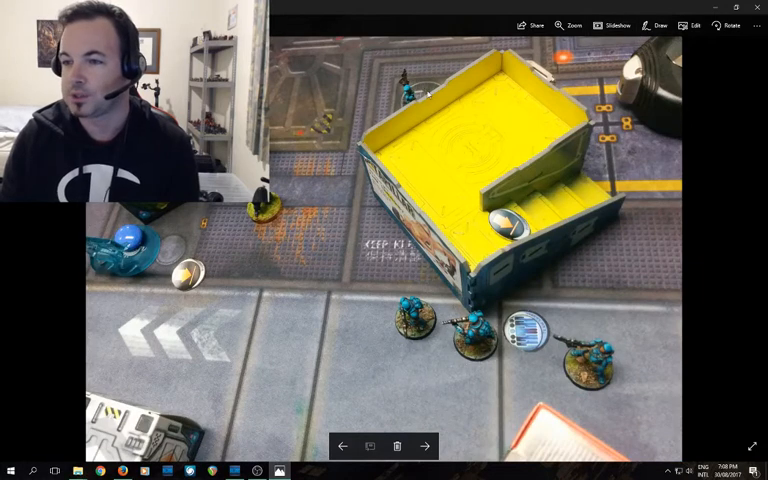
# Start inking IMG_20170829_201624.jpg for the blue arrows from the central crates
pyautogui.click(656, 25)
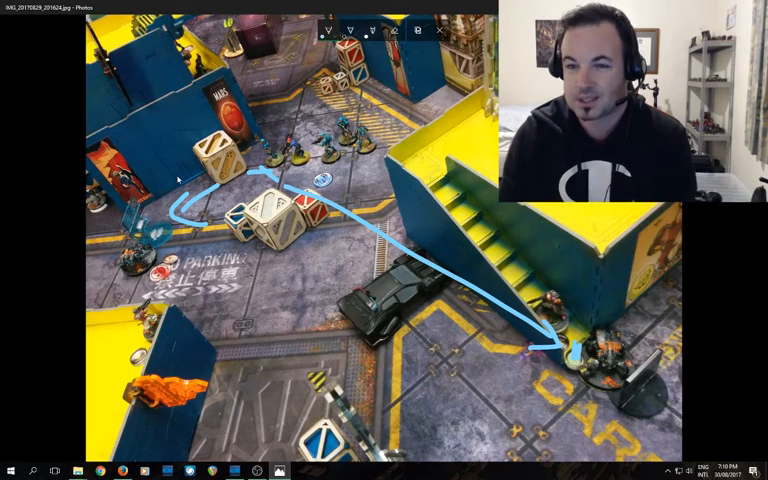
# Abandon the blue-arrow markup unsaved by closing the ink toolbar and confirming OK
pyautogui.click(439, 30)
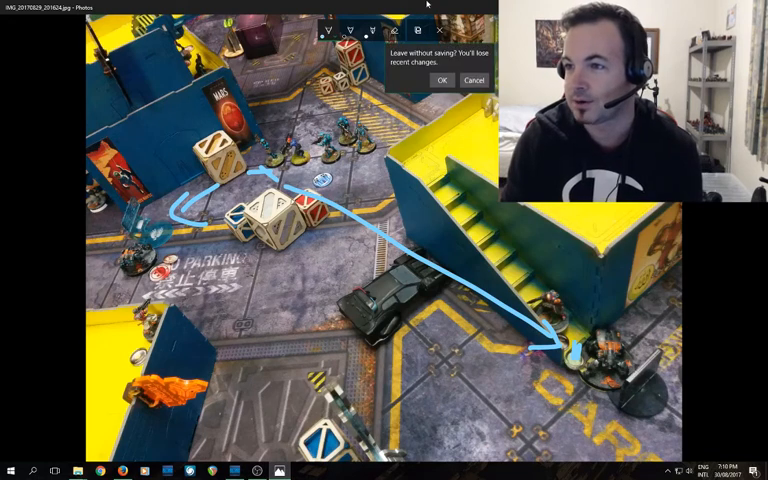
pyautogui.click(441, 80)
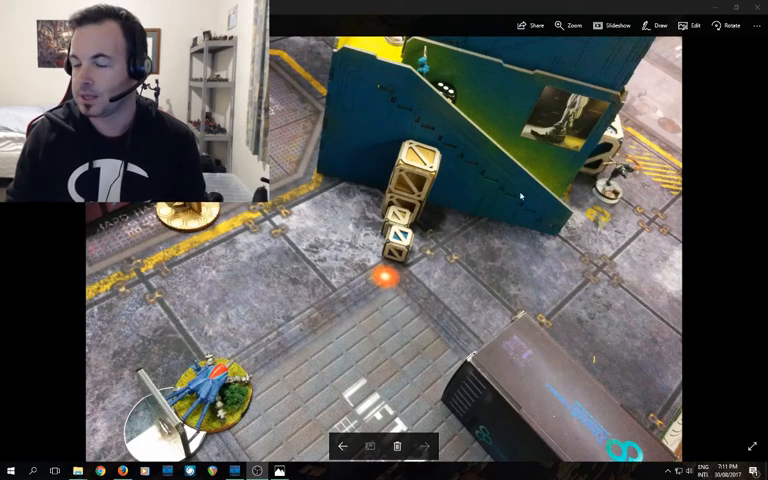
pyautogui.click(659, 25)
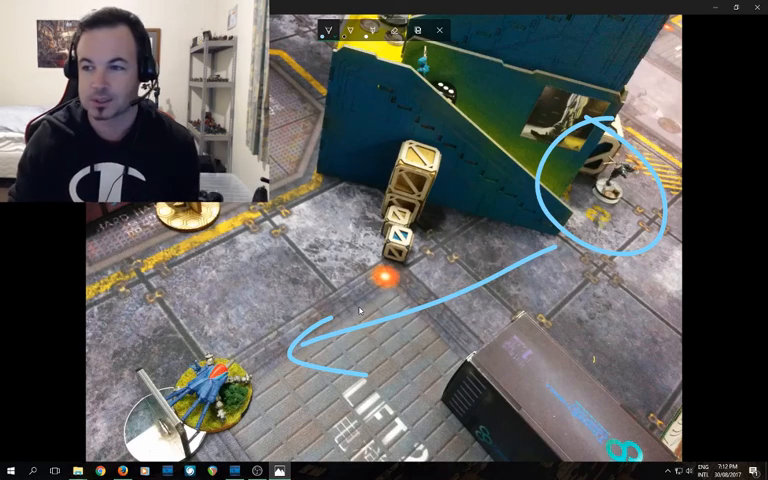
pyautogui.click(439, 29)
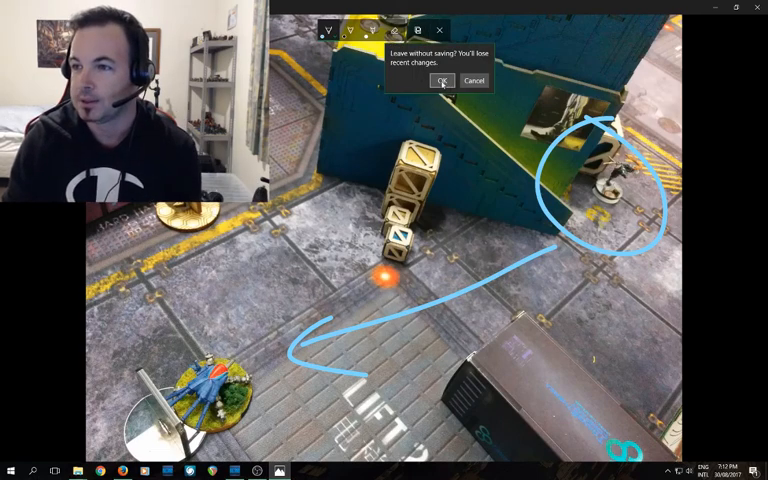
pyautogui.click(442, 81)
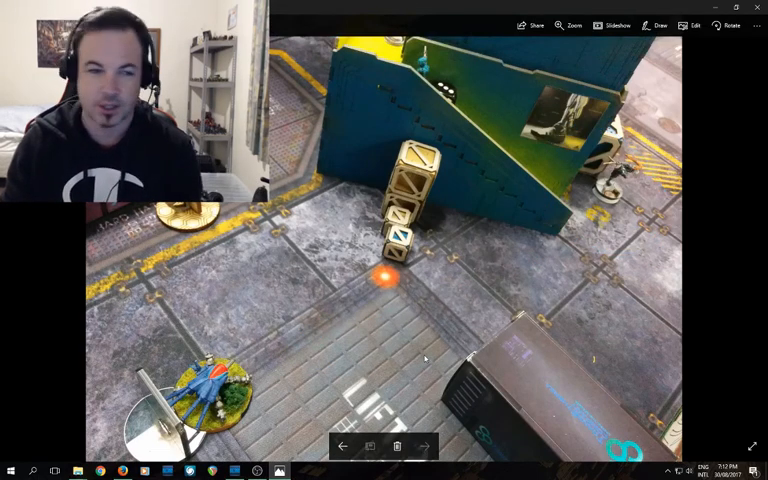